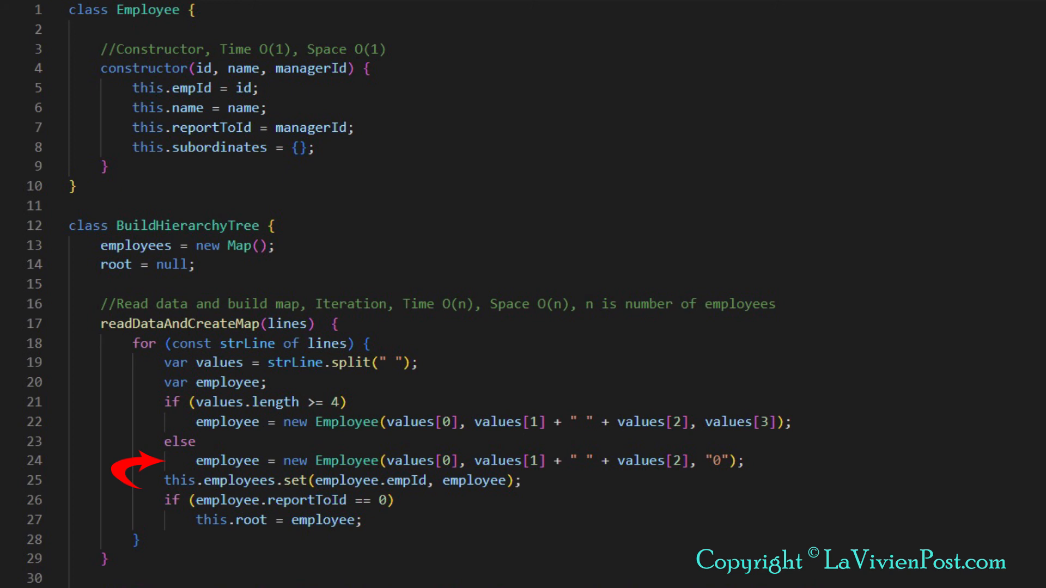
{"action": "scroll", "scroll_direction": "down", "scroll_amount": 3}
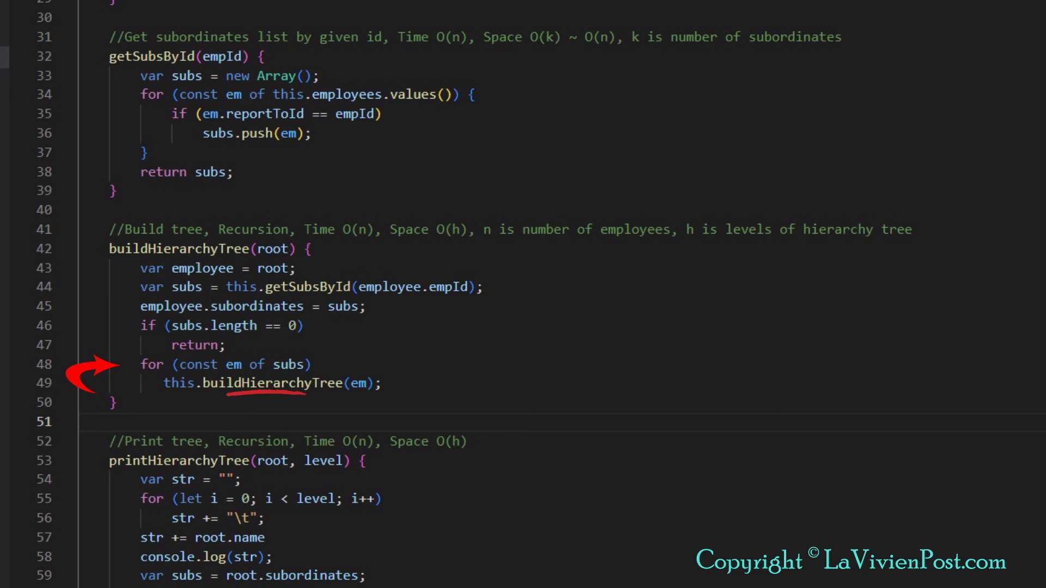
{"action": "scroll", "scroll_direction": "down", "scroll_amount": 3}
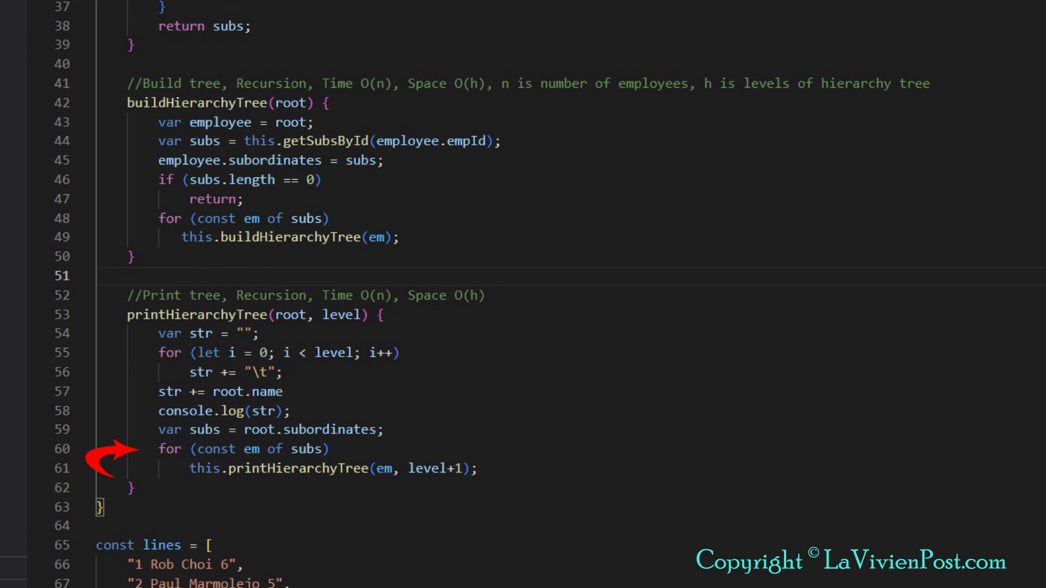
{"action": "scroll", "scroll_direction": "down", "scroll_amount": 3}
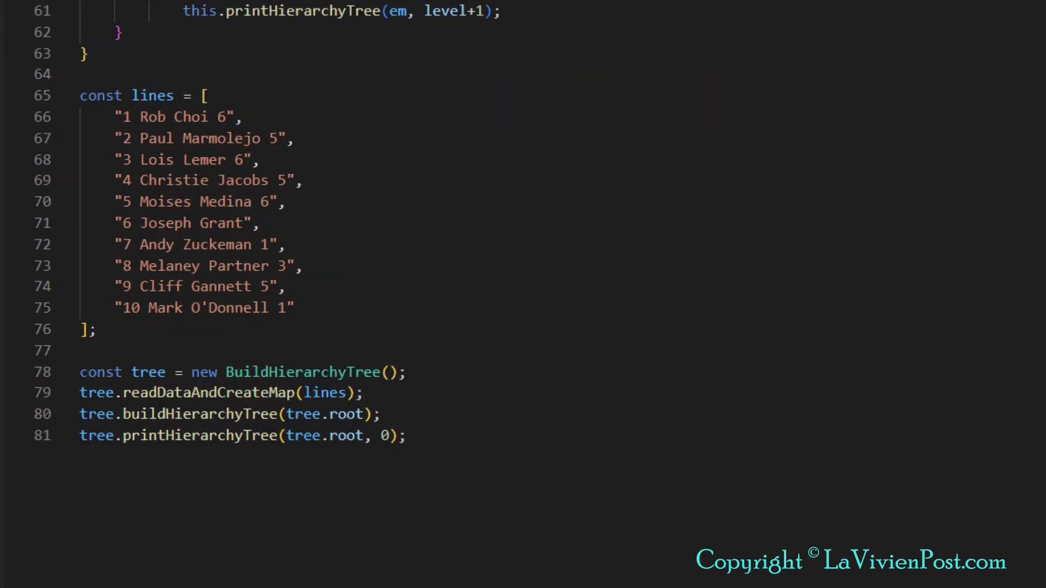